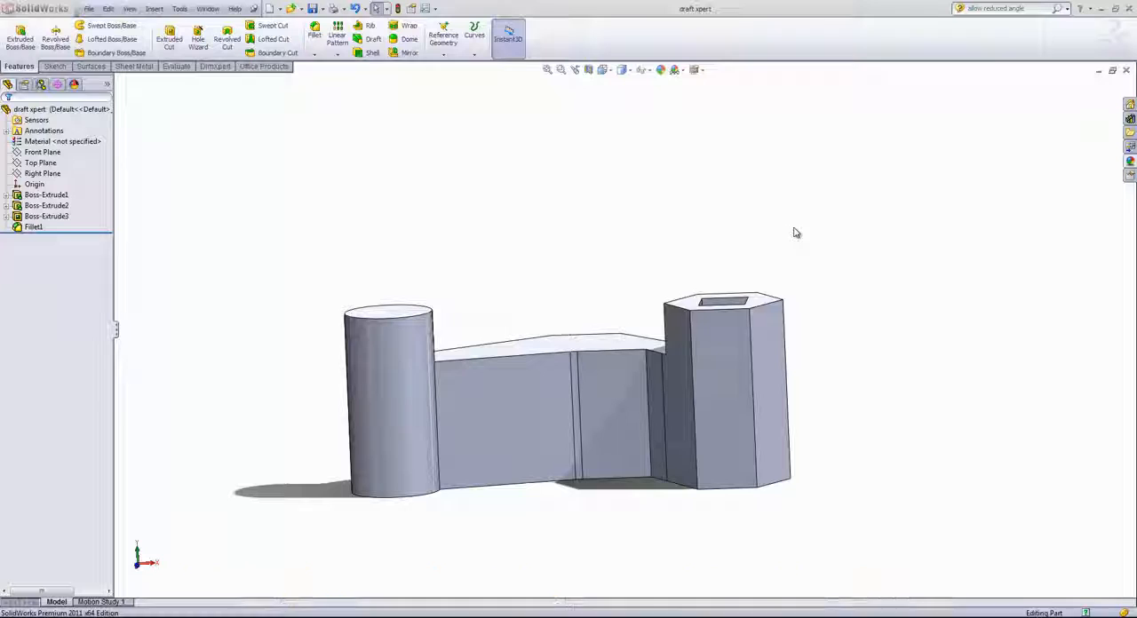
Launch Draft Analysis from the Evaluate tab with its default 3° settings
{"action": "left_click", "coordinate": [176, 66]}
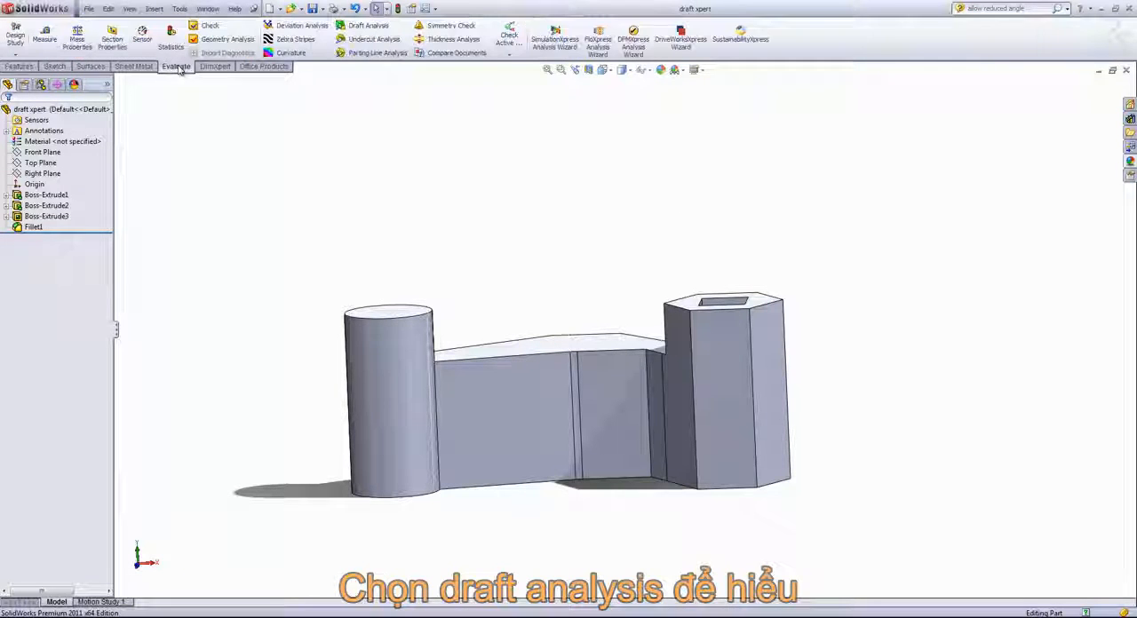
{"action": "mouse_move", "coordinate": [368, 25]}
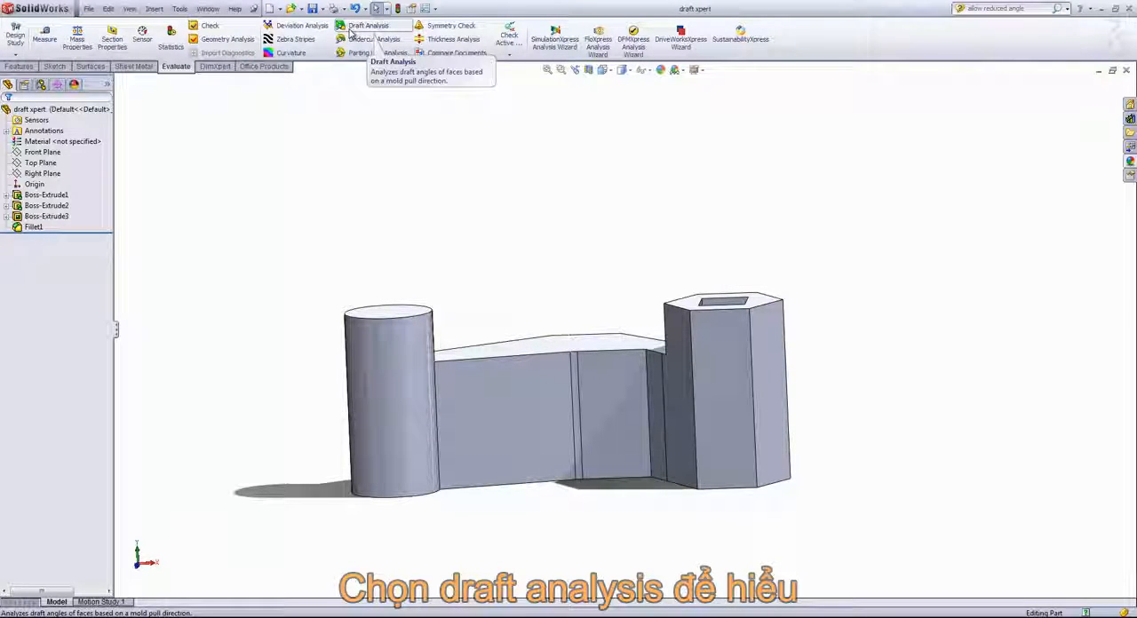
{"action": "left_click", "coordinate": [368, 25]}
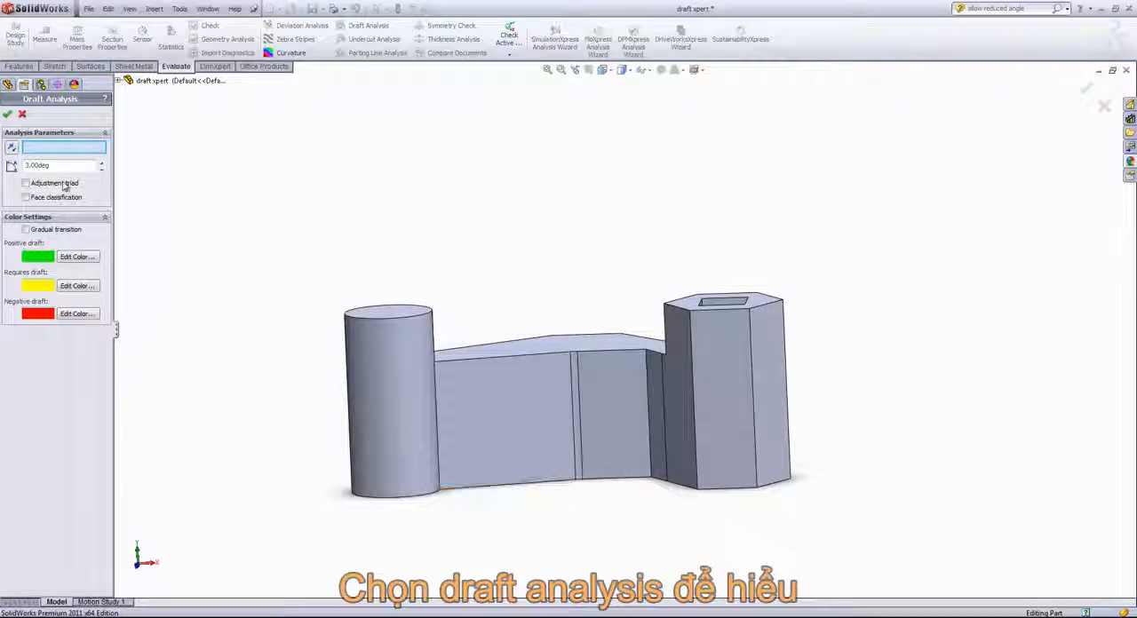
Set the bottom face as the pull direction with a 3.00° draft angle
{"action": "left_click_drag", "start_coordinate": [569, 391], "coordinate": [569, 355]}
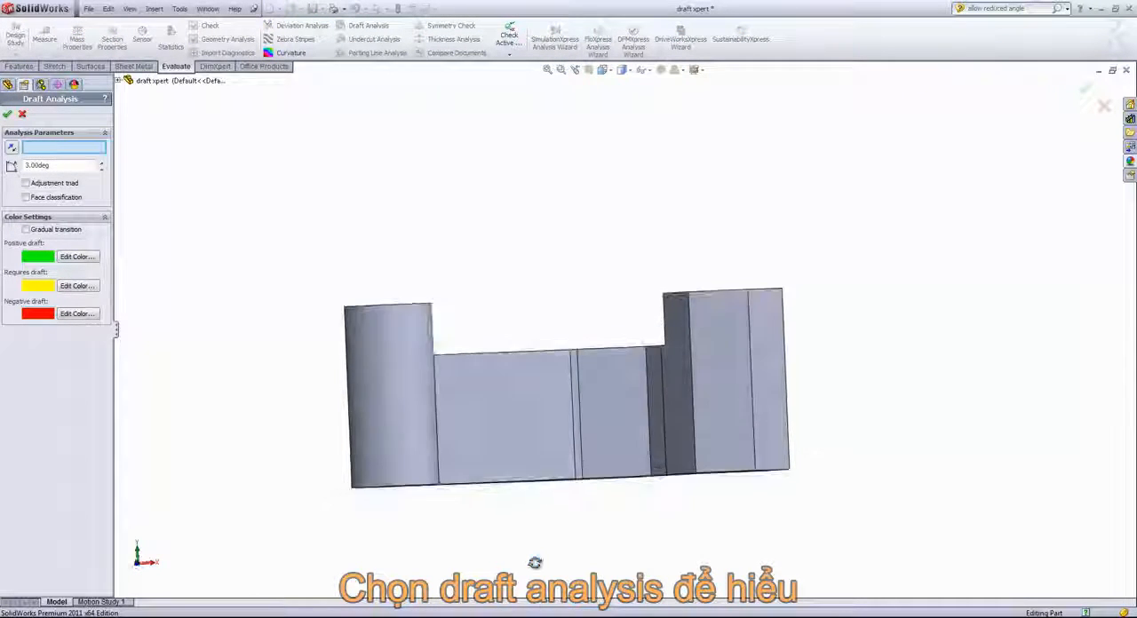
{"action": "left_click", "coordinate": [497, 400]}
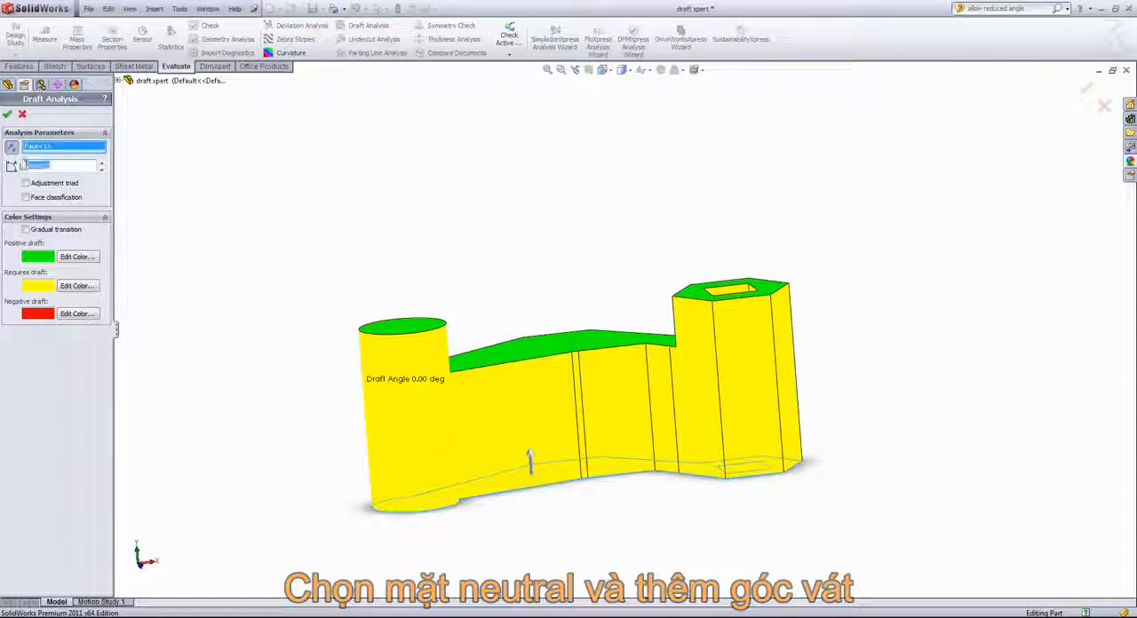
{"action": "type", "text": "3.00deg"}
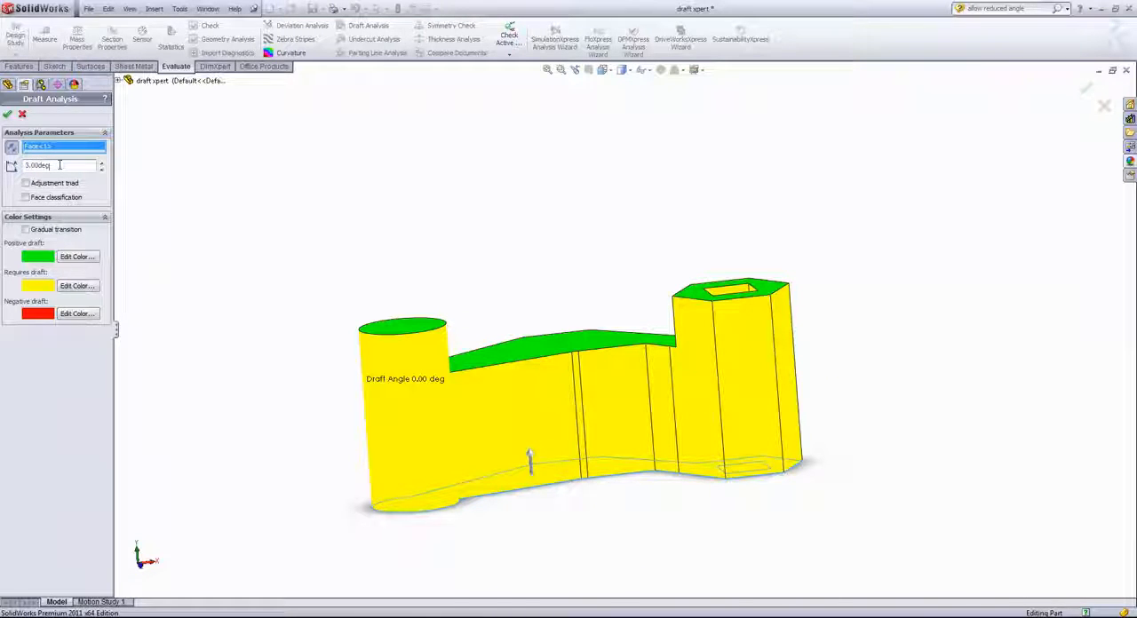
{"action": "mouse_move", "coordinate": [498, 405]}
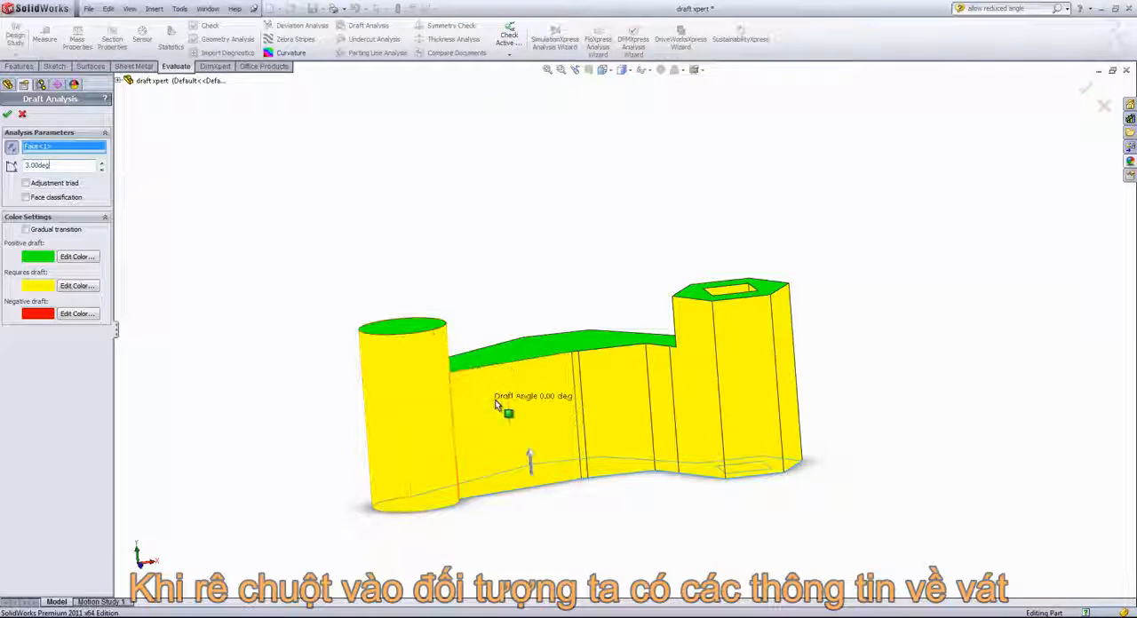
{"action": "mouse_move", "coordinate": [789, 327]}
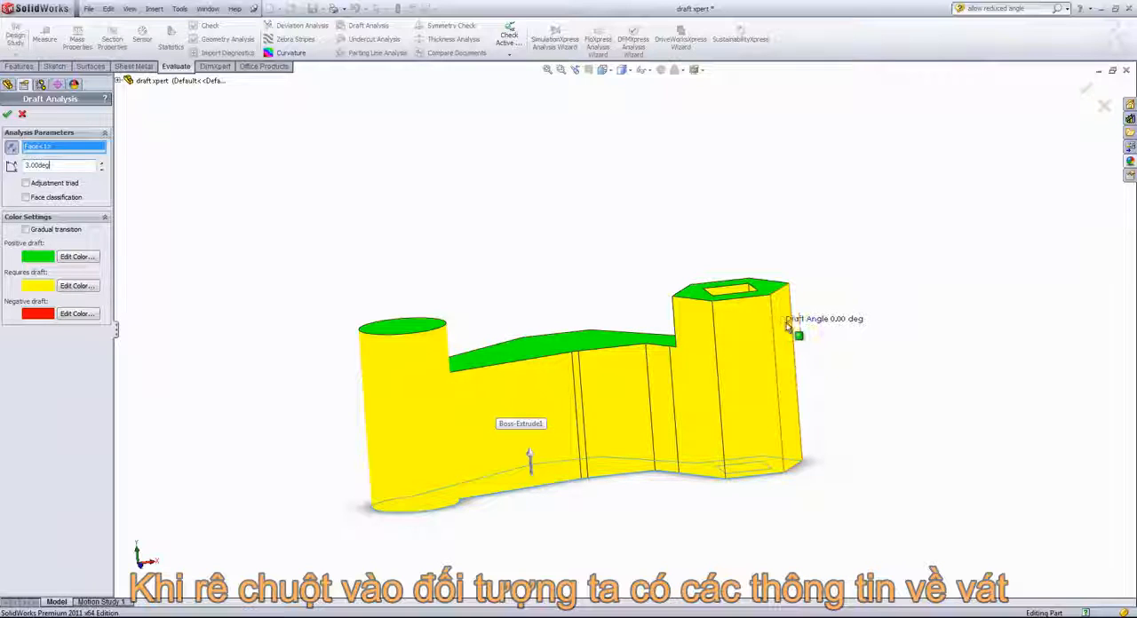
{"action": "mouse_move", "coordinate": [675, 399]}
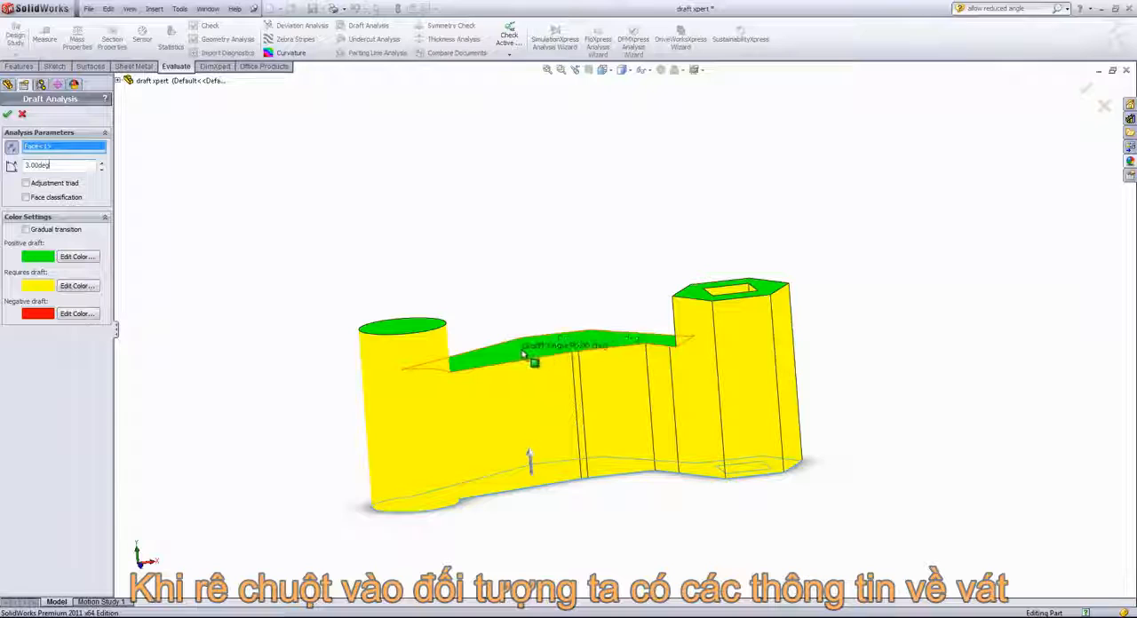
{"action": "mouse_move", "coordinate": [620, 355]}
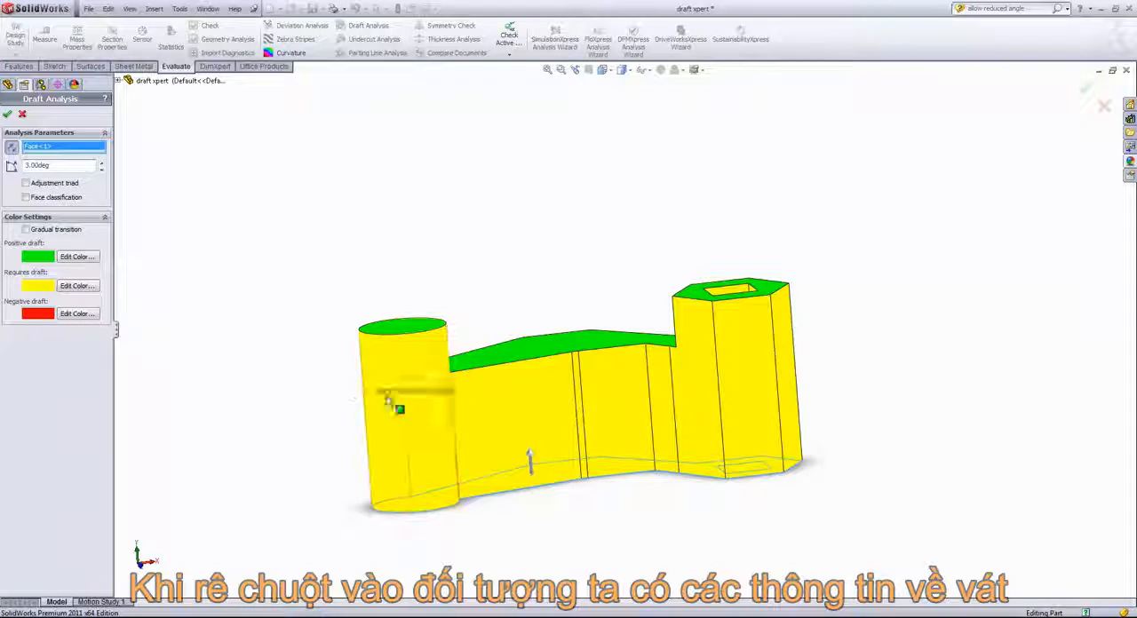
{"action": "mouse_move", "coordinate": [755, 400]}
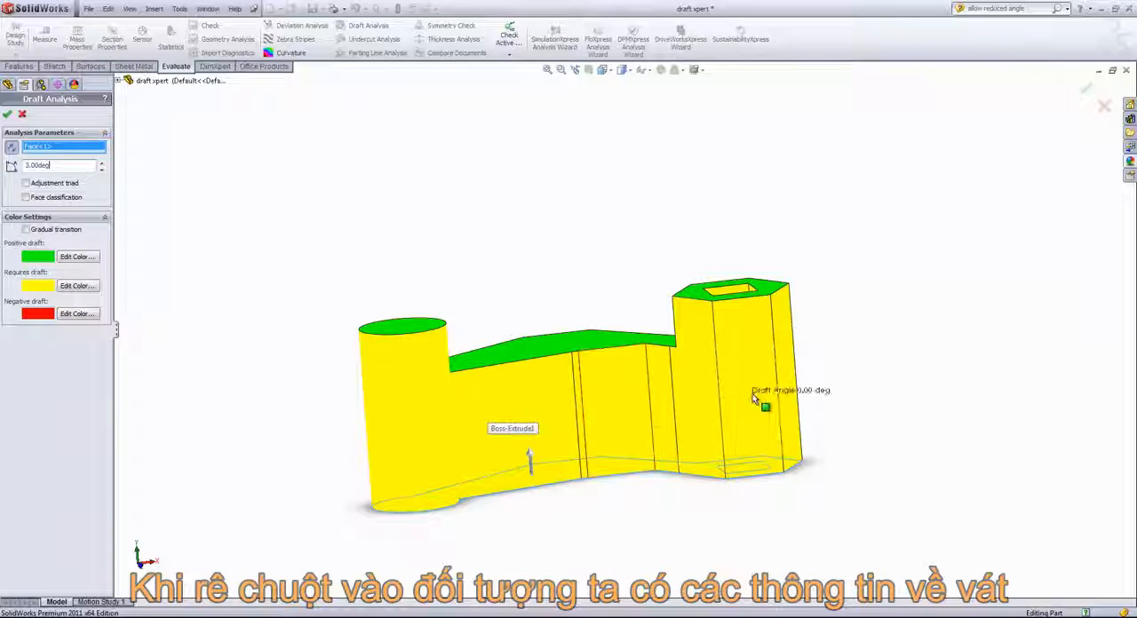
{"action": "mouse_move", "coordinate": [395, 404]}
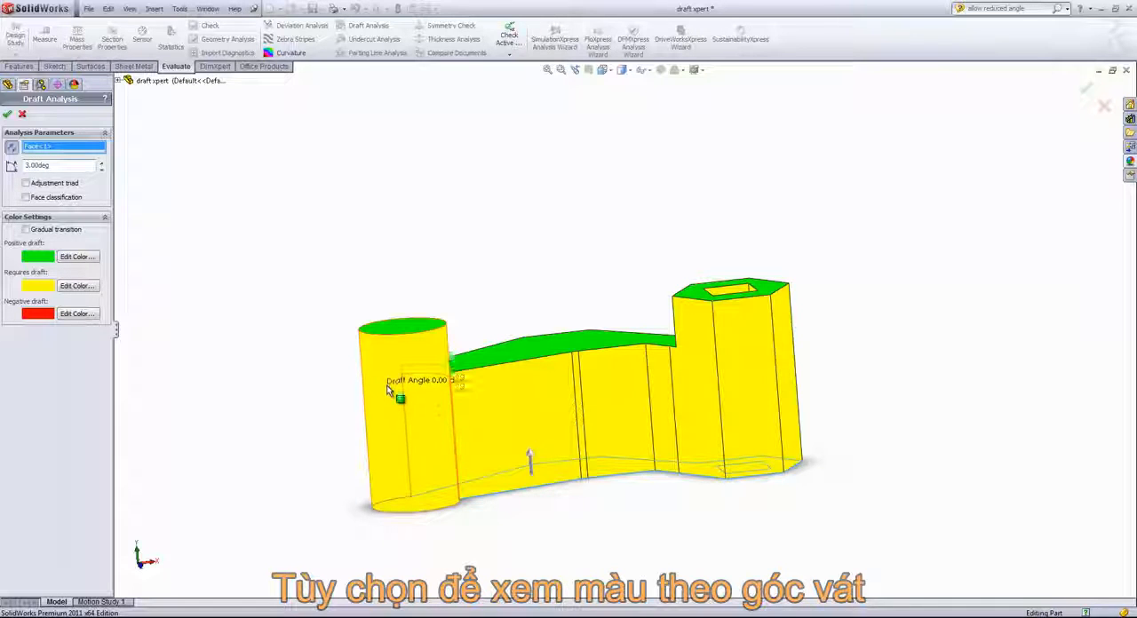
{"action": "mouse_move", "coordinate": [283, 371]}
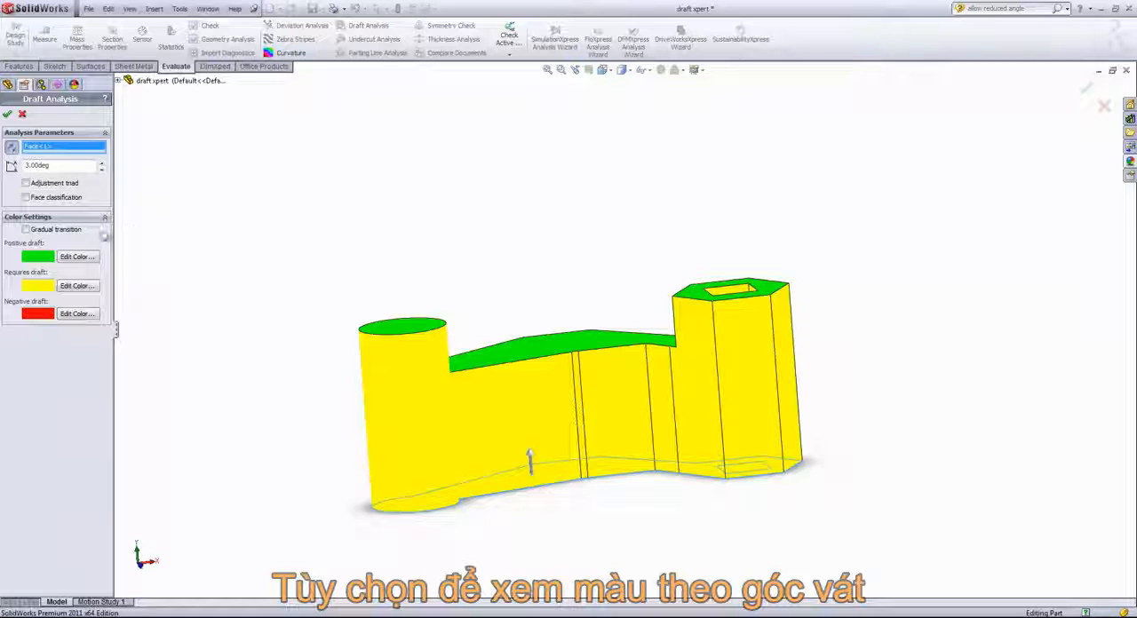
Toggle the Gradual transition colour option on to inspect faces, then off
{"action": "left_click", "coordinate": [25, 229]}
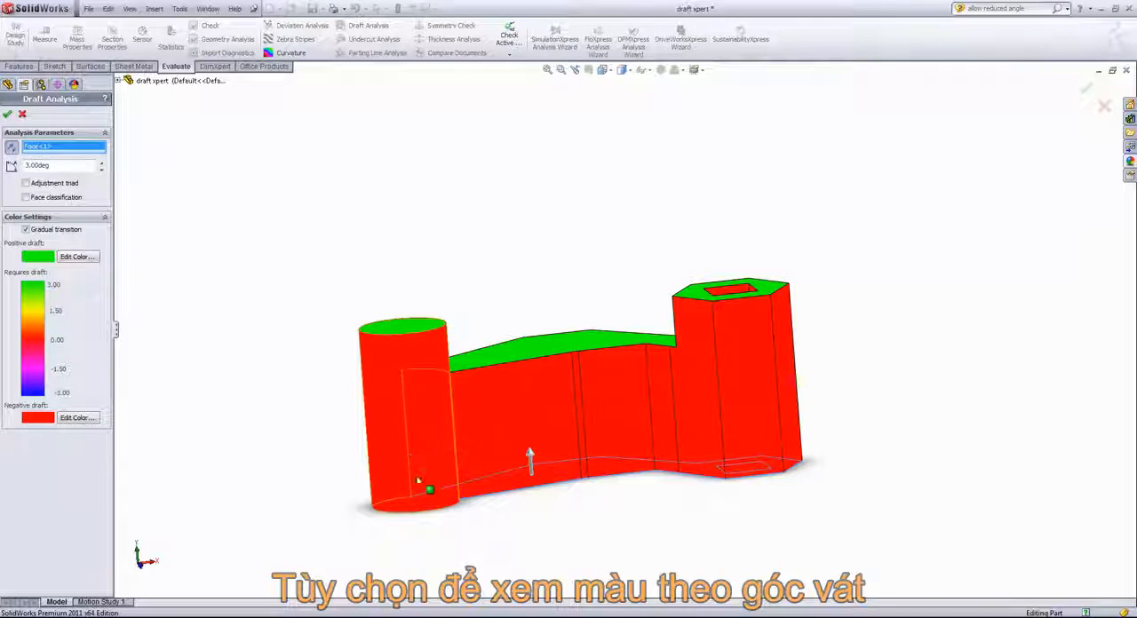
{"action": "mouse_move", "coordinate": [377, 369]}
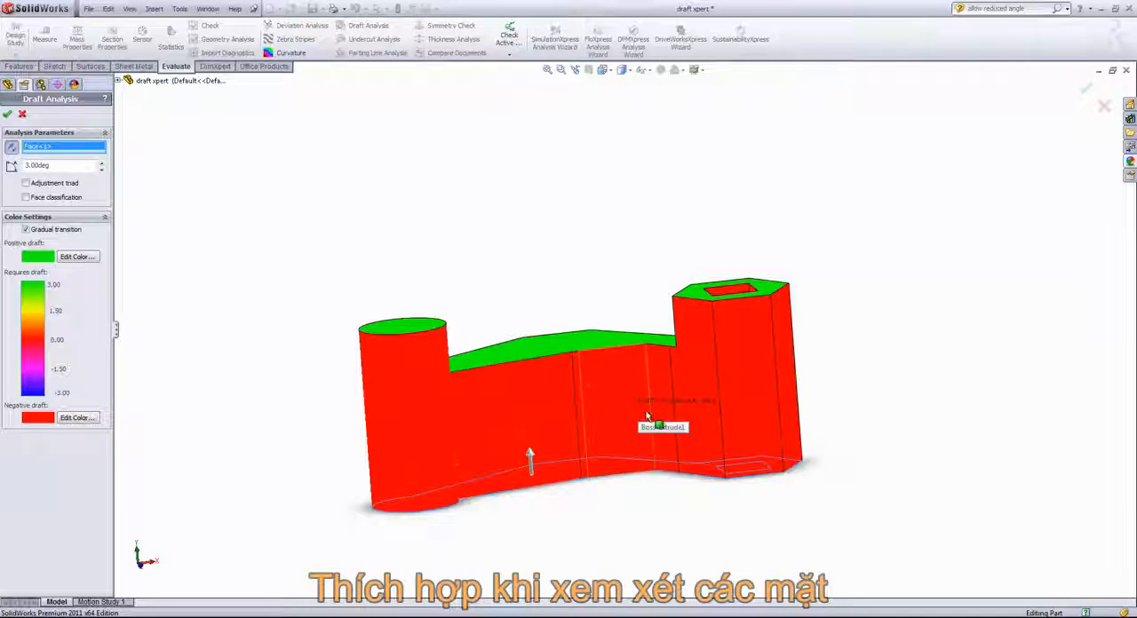
{"action": "mouse_move", "coordinate": [264, 399]}
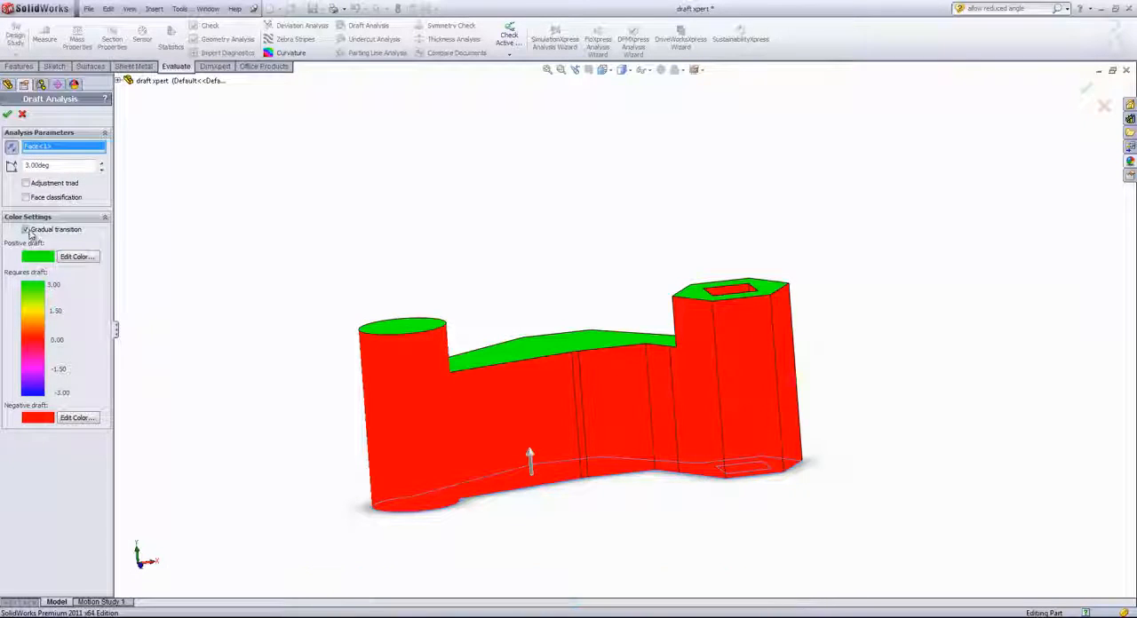
{"action": "left_click", "coordinate": [26, 230]}
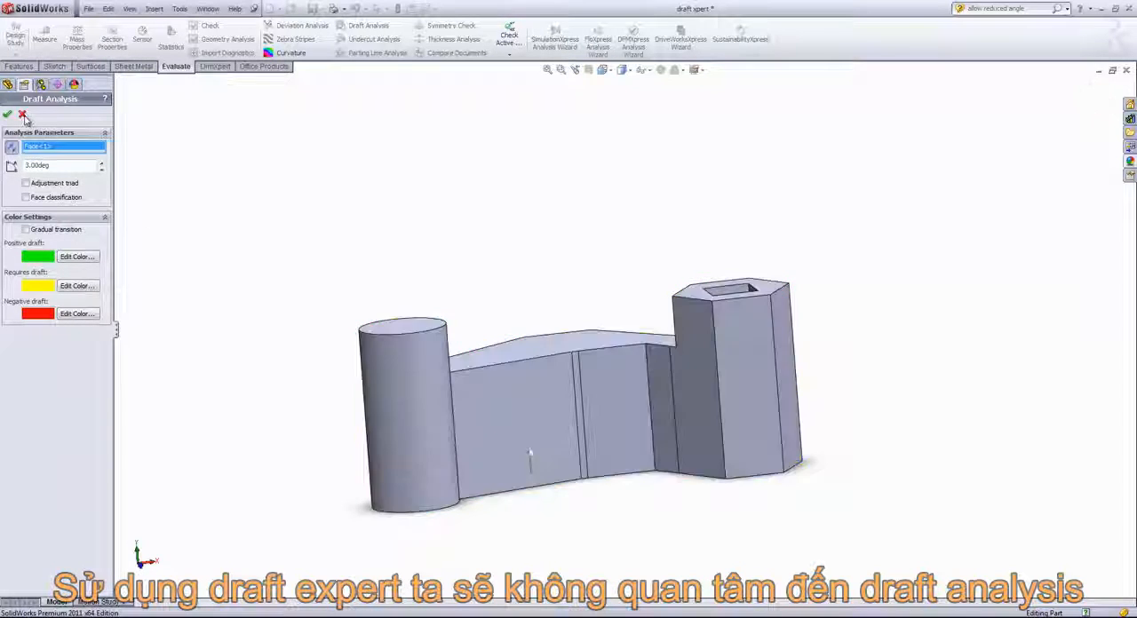
Close Draft Analysis and start a Draft feature in DraftXpert mode
{"action": "left_click", "coordinate": [7, 113]}
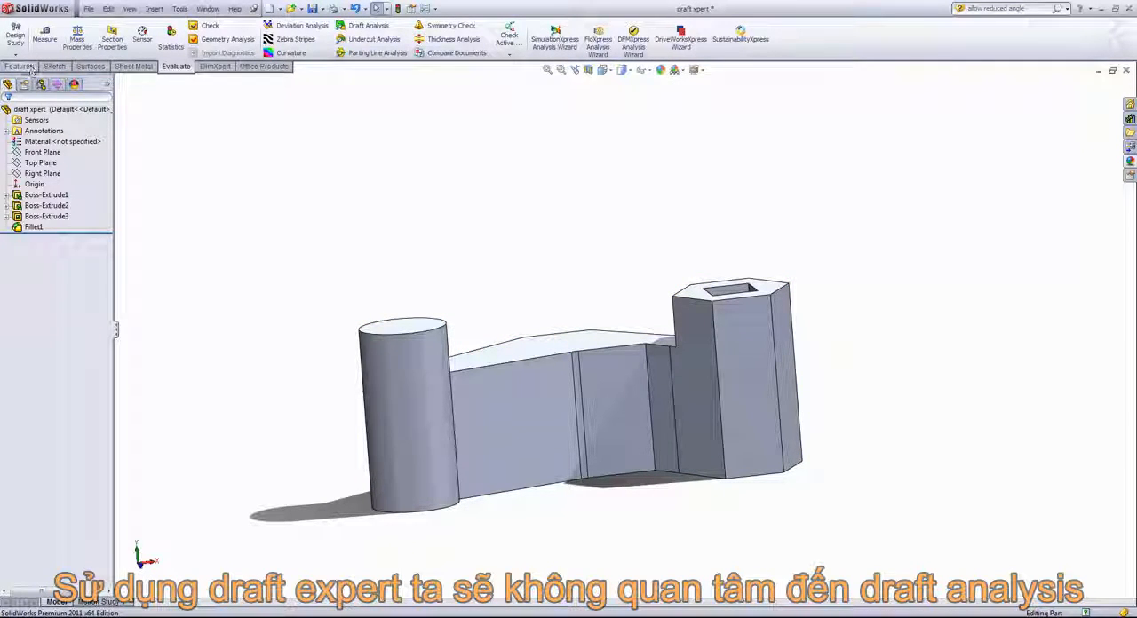
{"action": "left_click", "coordinate": [373, 39]}
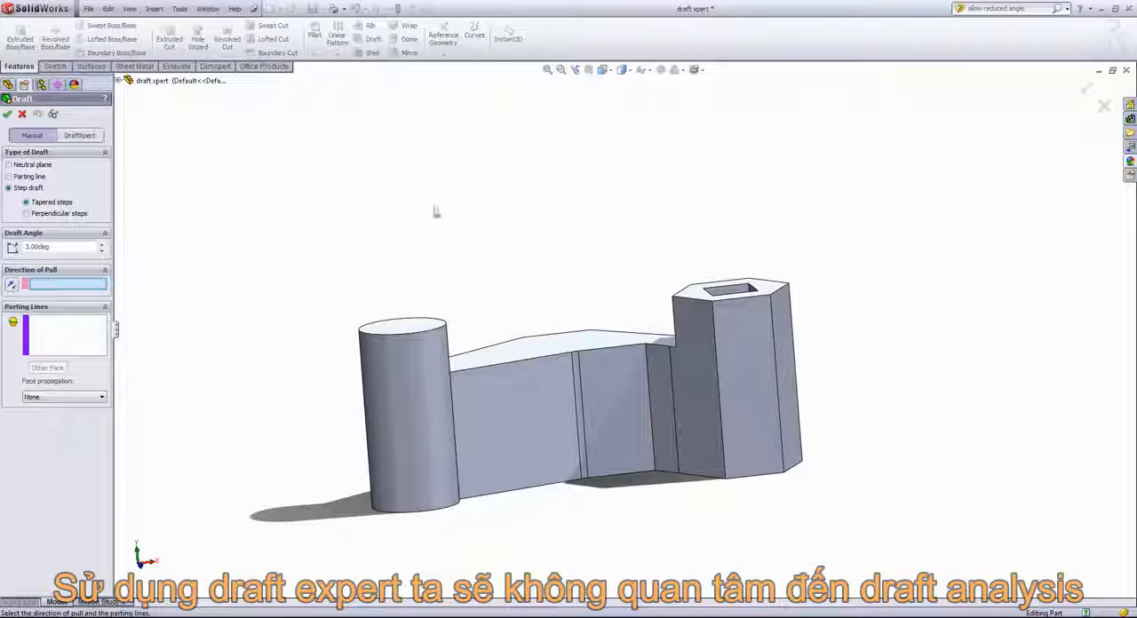
{"action": "left_click", "coordinate": [79, 135]}
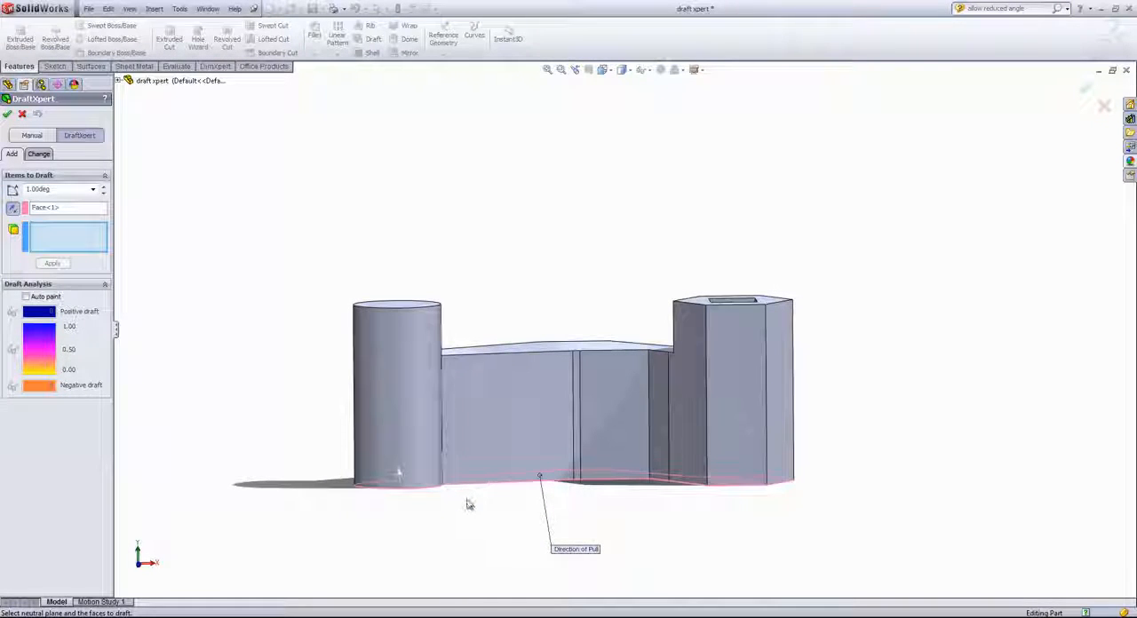
Turn on Auto paint in DraftXpert to colour faces by draft angle
{"action": "left_click", "coordinate": [27, 296]}
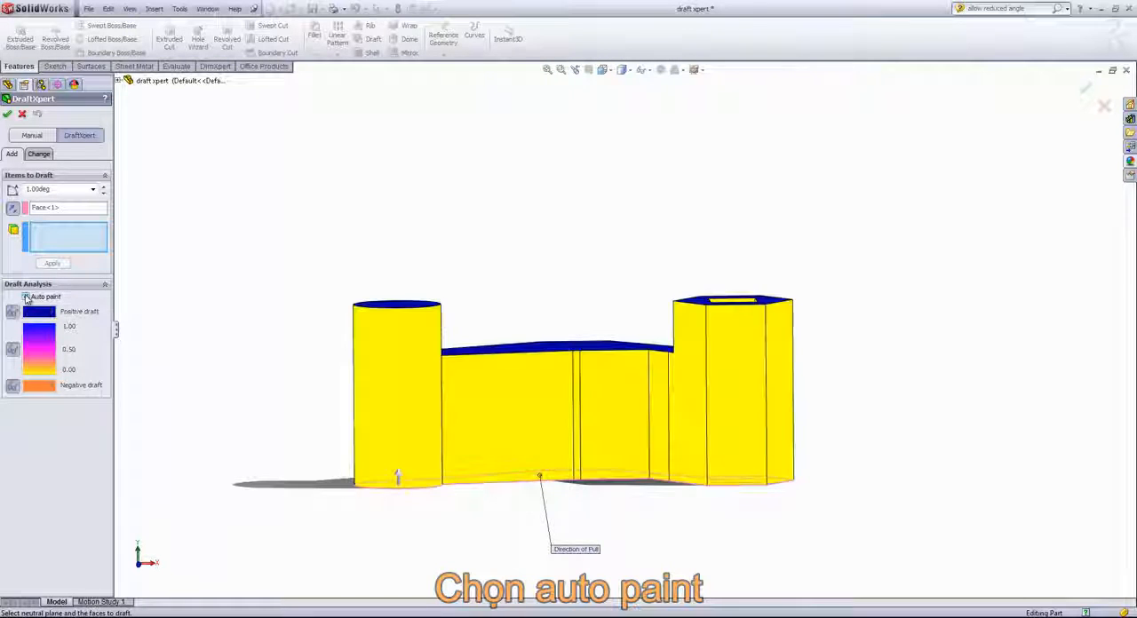
{"action": "left_click", "coordinate": [26, 295]}
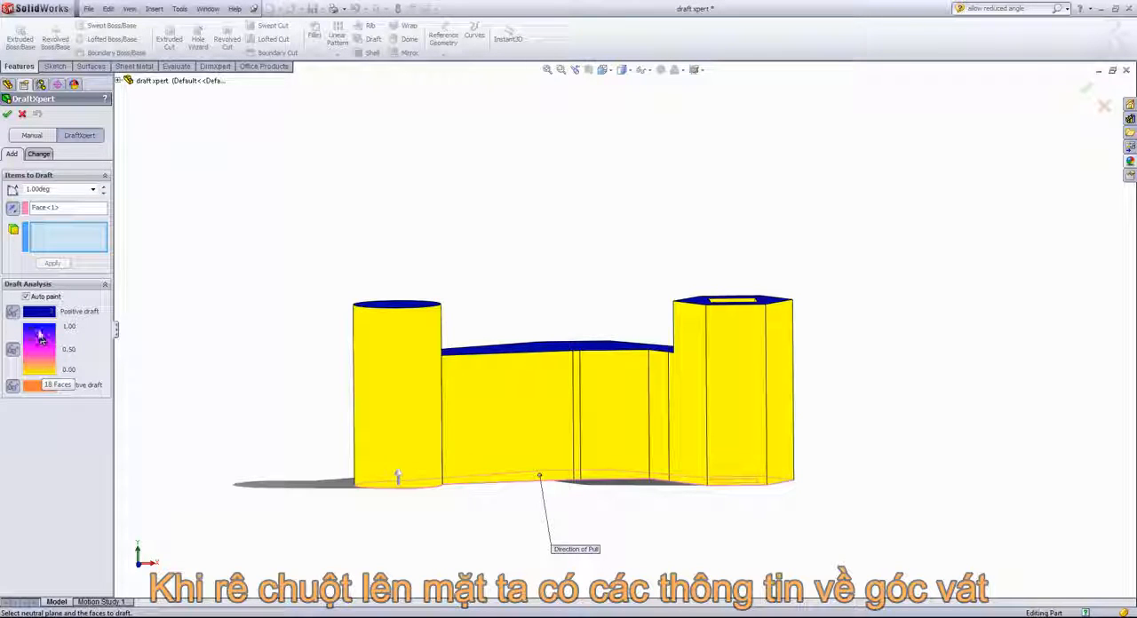
{"action": "mouse_move", "coordinate": [387, 370]}
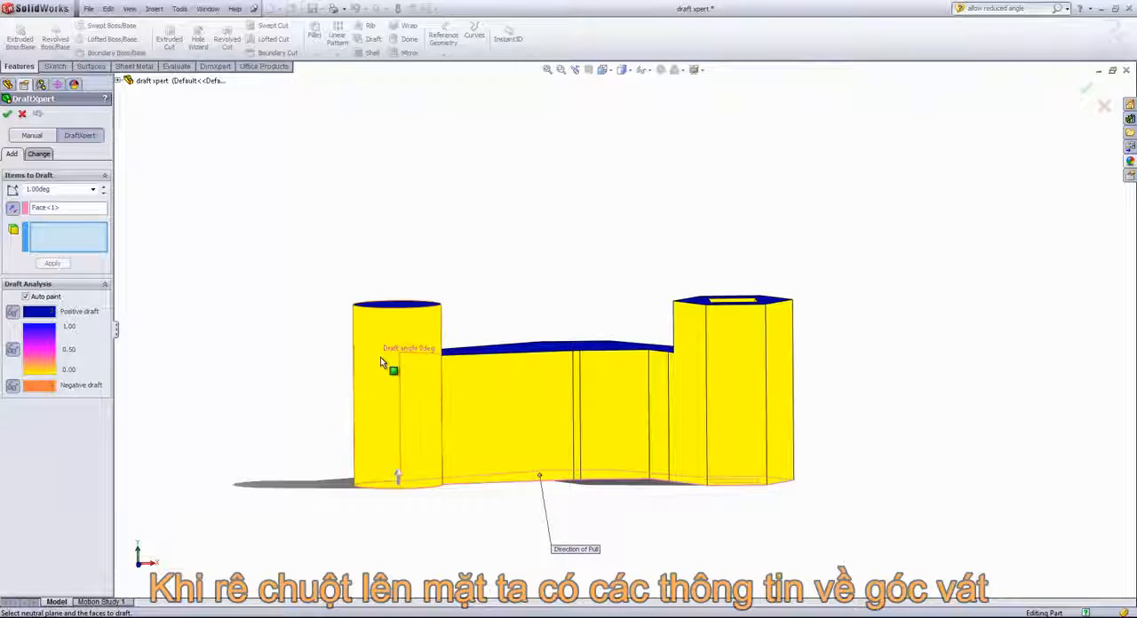
{"action": "mouse_move", "coordinate": [706, 400]}
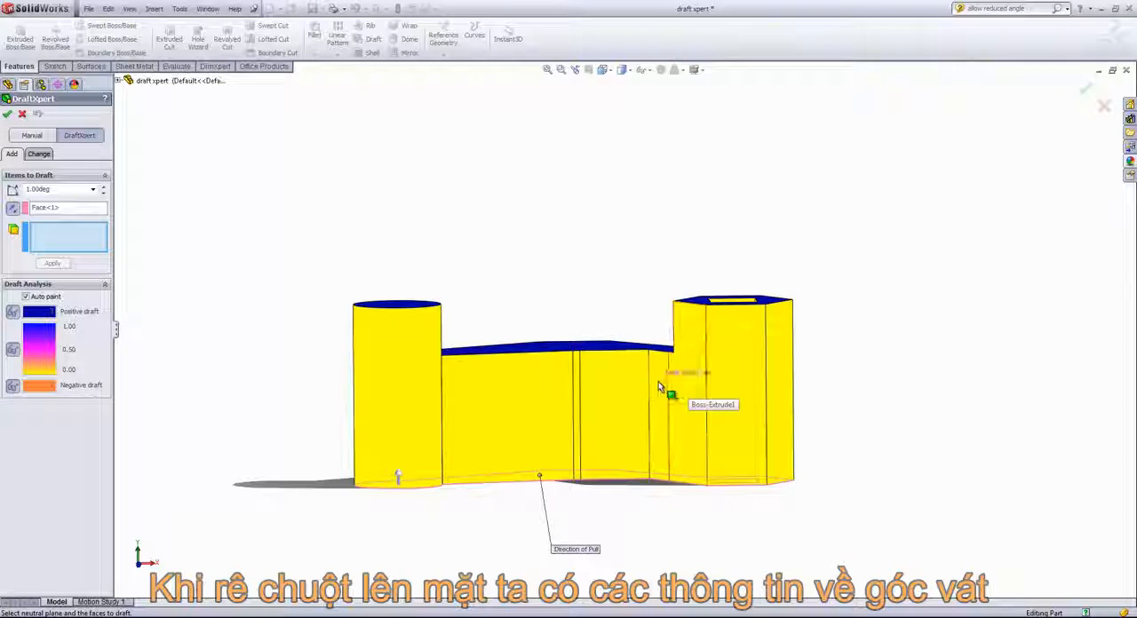
{"action": "mouse_move", "coordinate": [546, 354]}
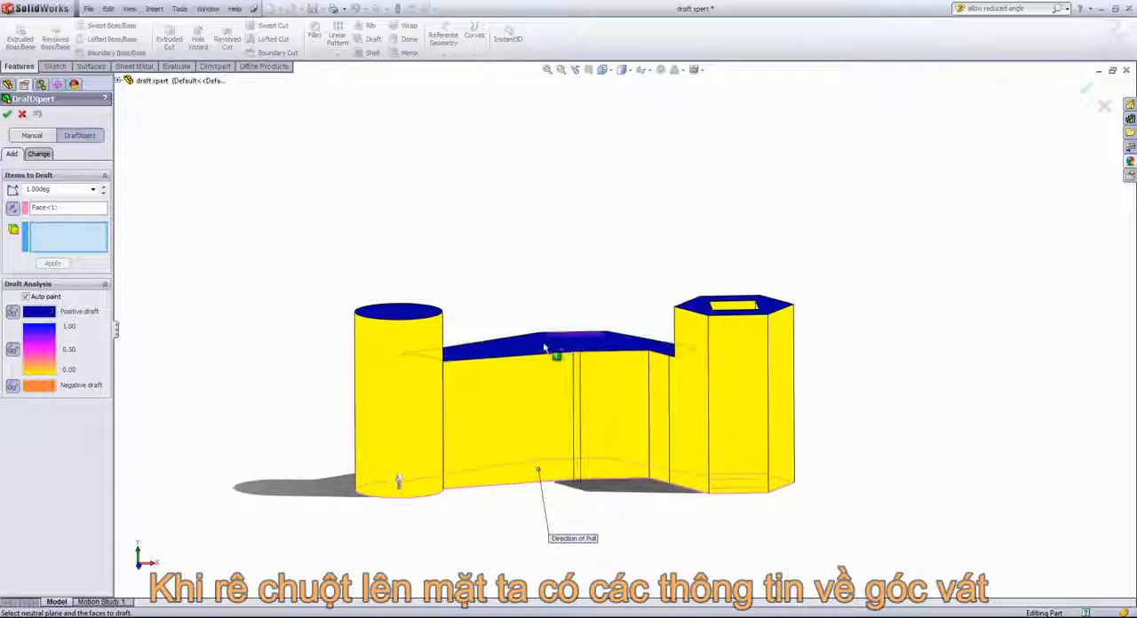
{"action": "mouse_move", "coordinate": [777, 306]}
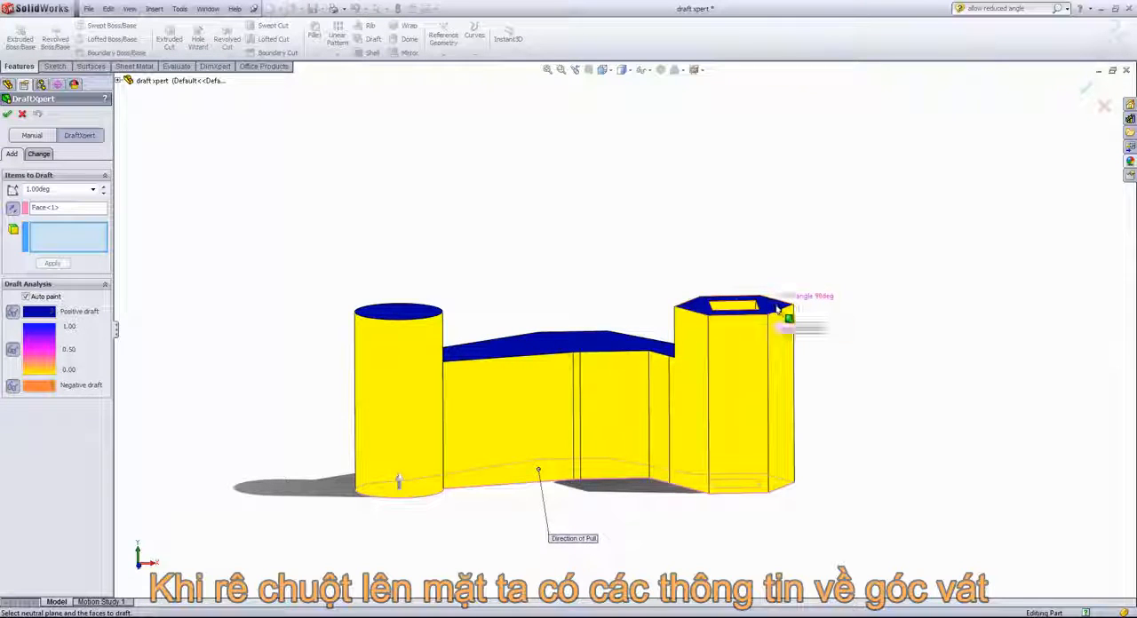
{"action": "mouse_move", "coordinate": [779, 348]}
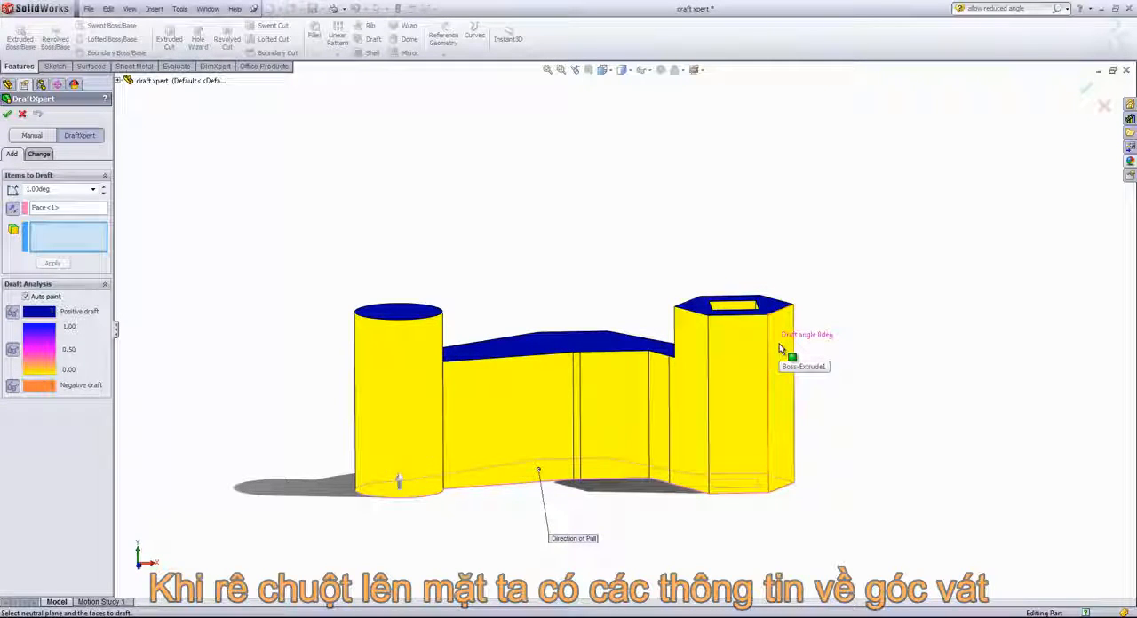
{"action": "mouse_move", "coordinate": [276, 372]}
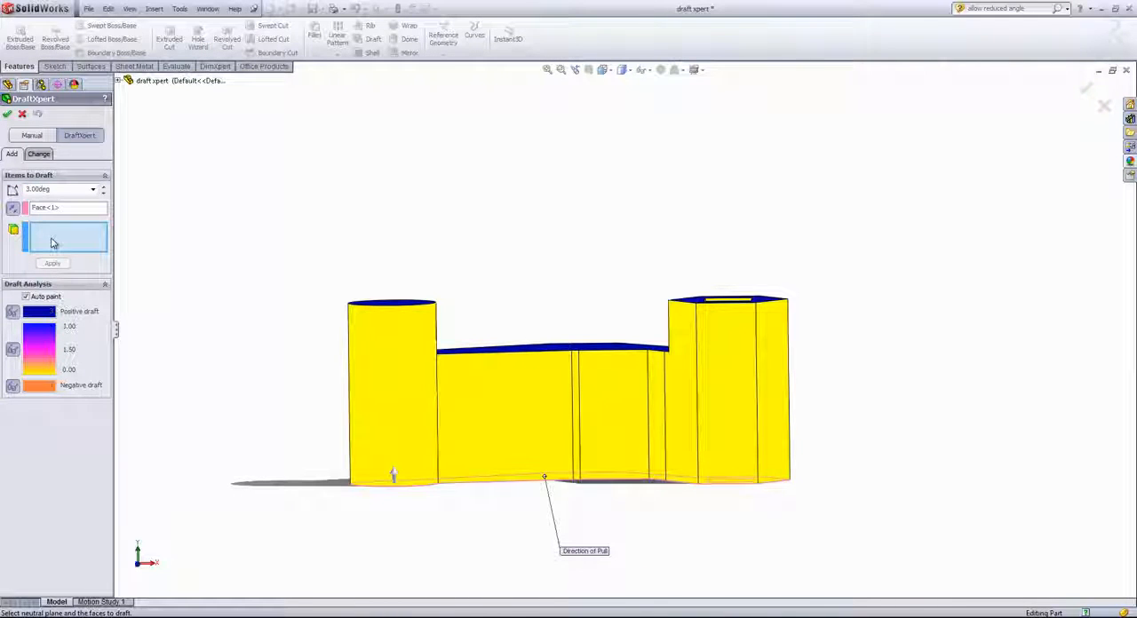
Apply a 3° draft to the front boss side faces, then orbit to the back
{"action": "left_click", "coordinate": [391, 391]}
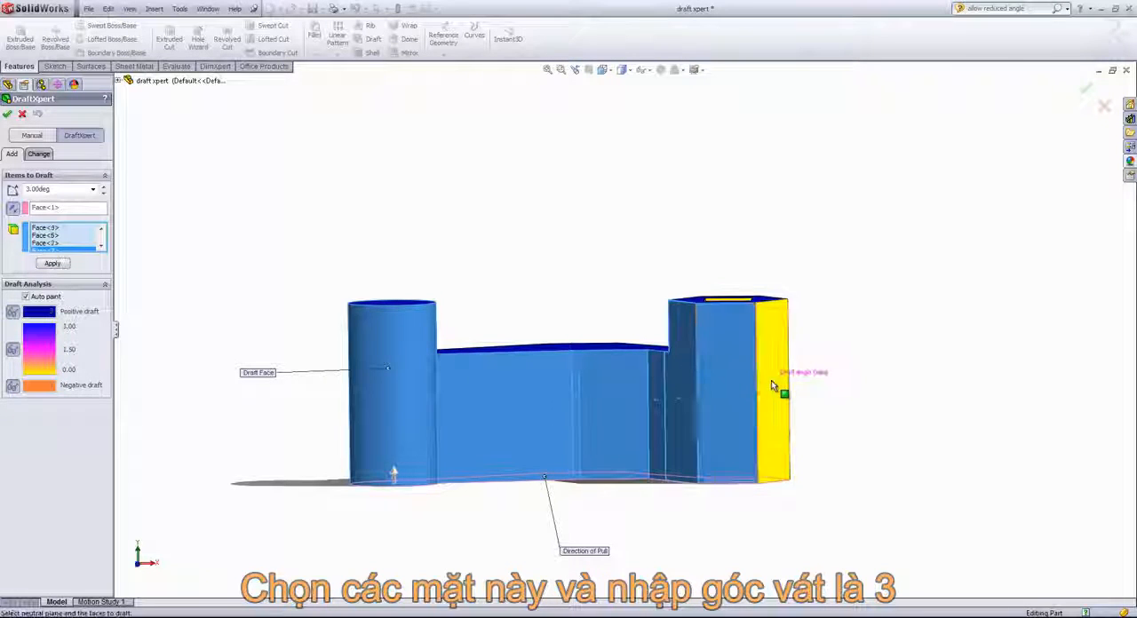
{"action": "left_click", "coordinate": [51, 264]}
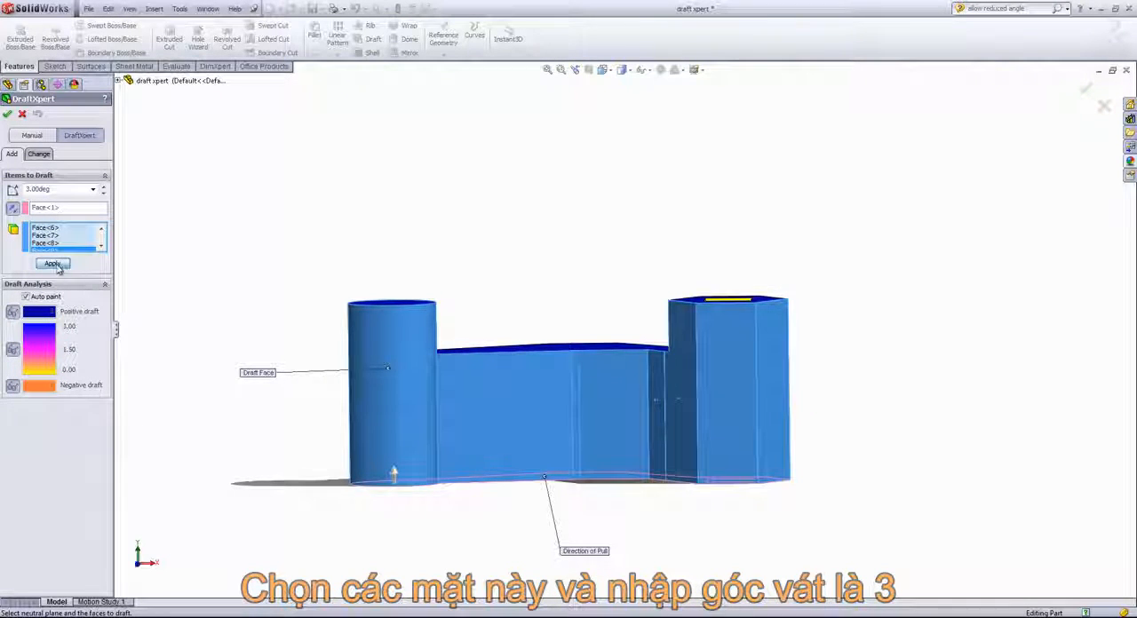
{"action": "left_click", "coordinate": [52, 263]}
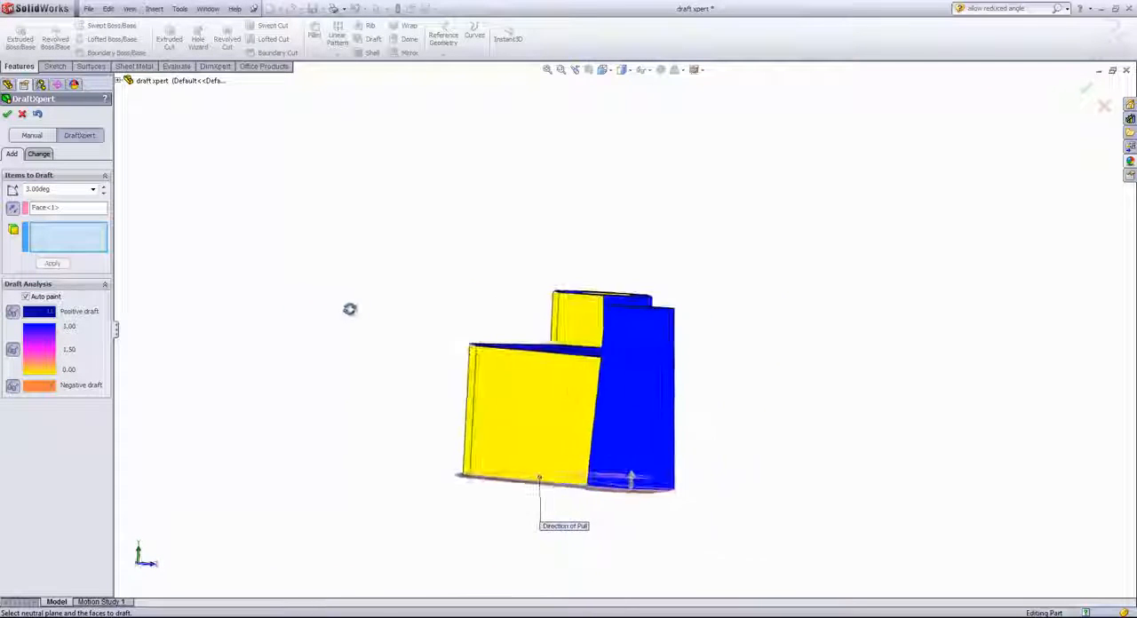
{"action": "left_click_drag", "start_coordinate": [568, 391], "coordinate": [586, 373]}
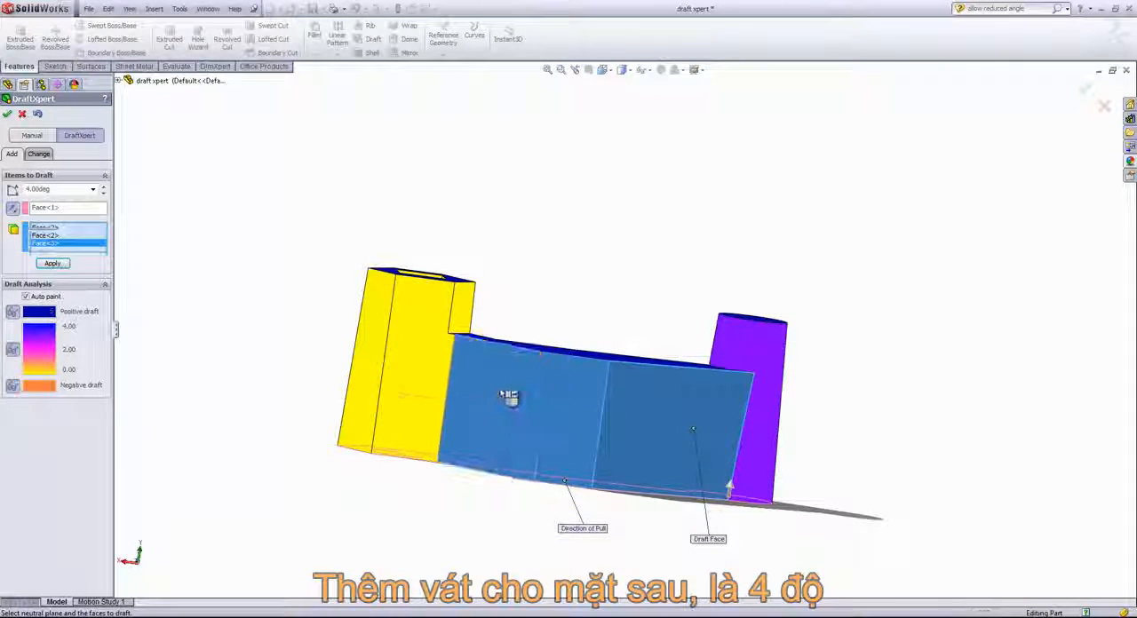
Apply a 4° draft to the back faces and 2° to the hexagon faces
{"action": "left_click", "coordinate": [51, 263]}
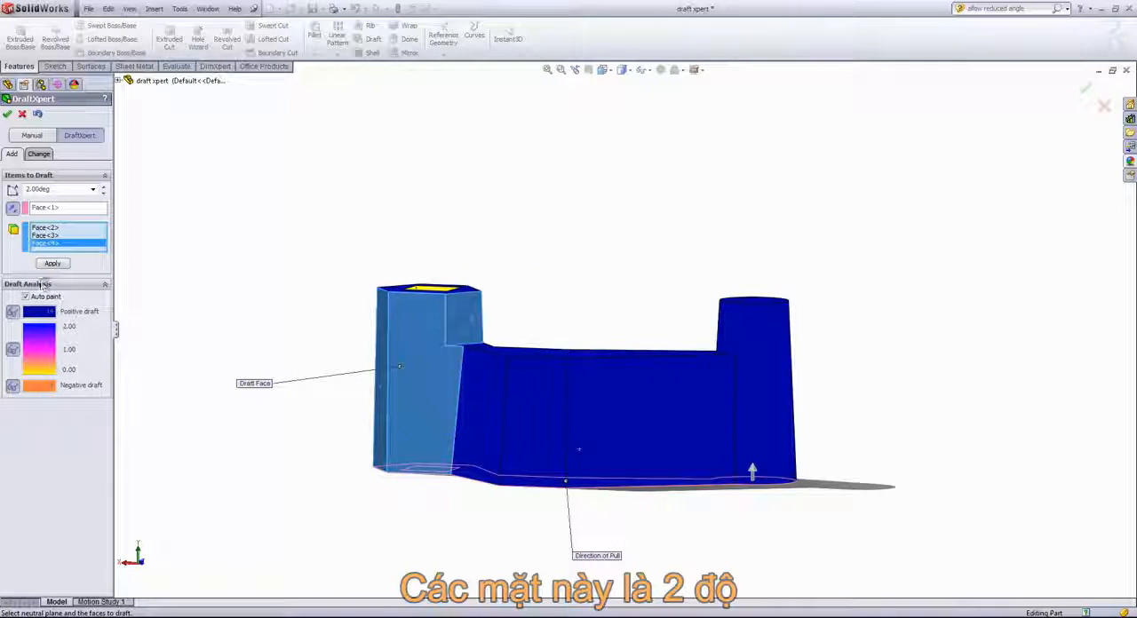
{"action": "left_click", "coordinate": [52, 263]}
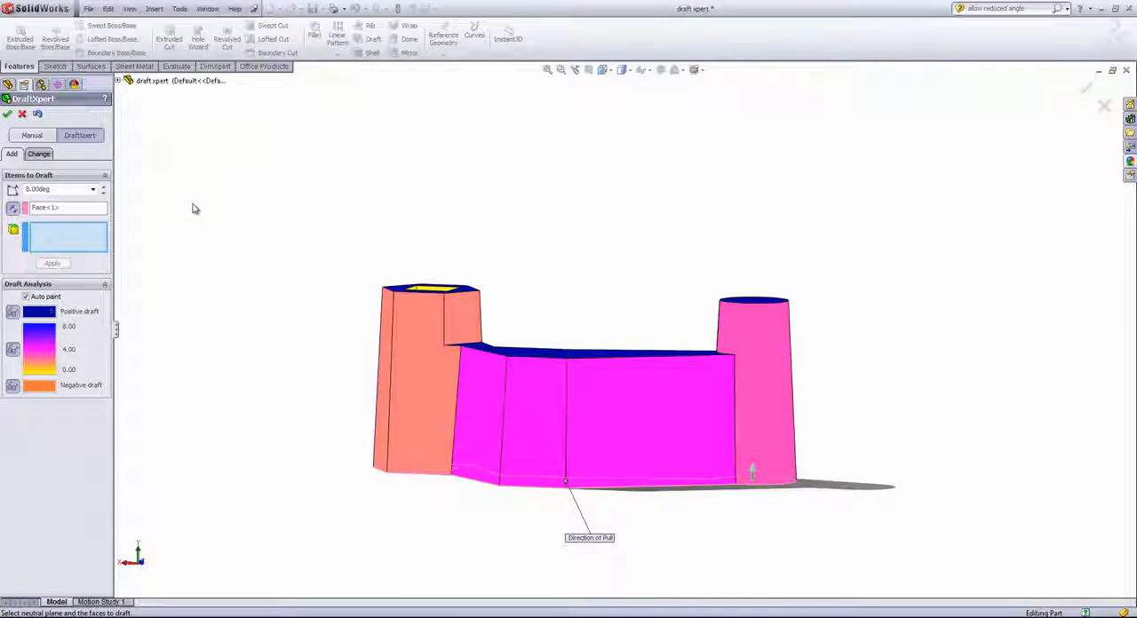
{"action": "mouse_move", "coordinate": [546, 394]}
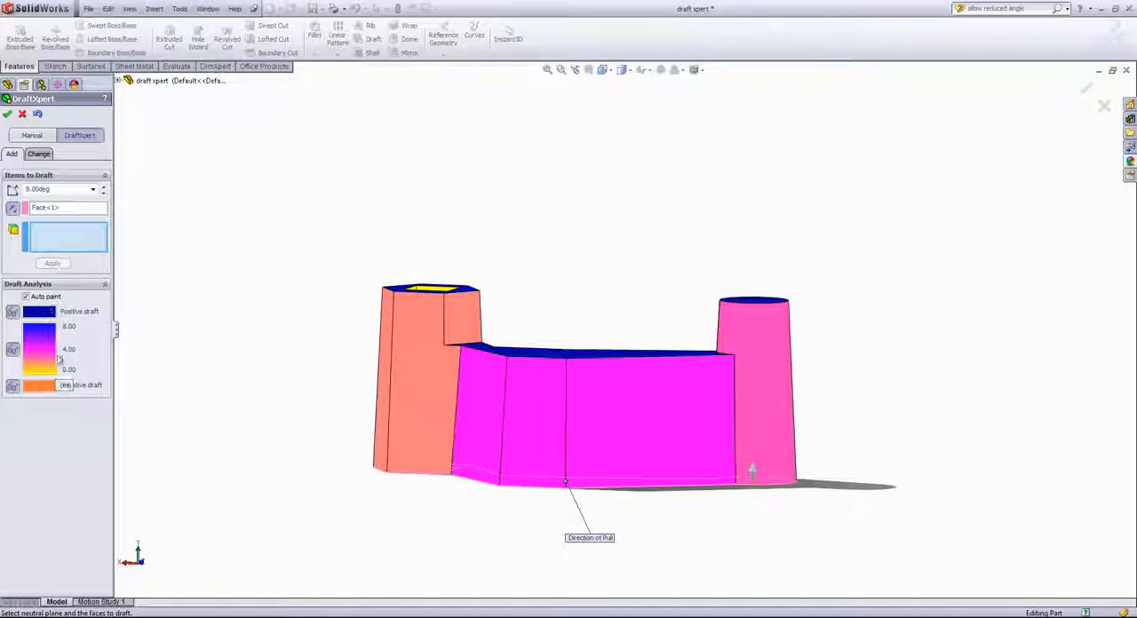
Rescale the draft analysis angle to 3° and orbit to check the colours
{"action": "triple_click", "coordinate": [54, 189]}
{"action": "type", "text": "3"}
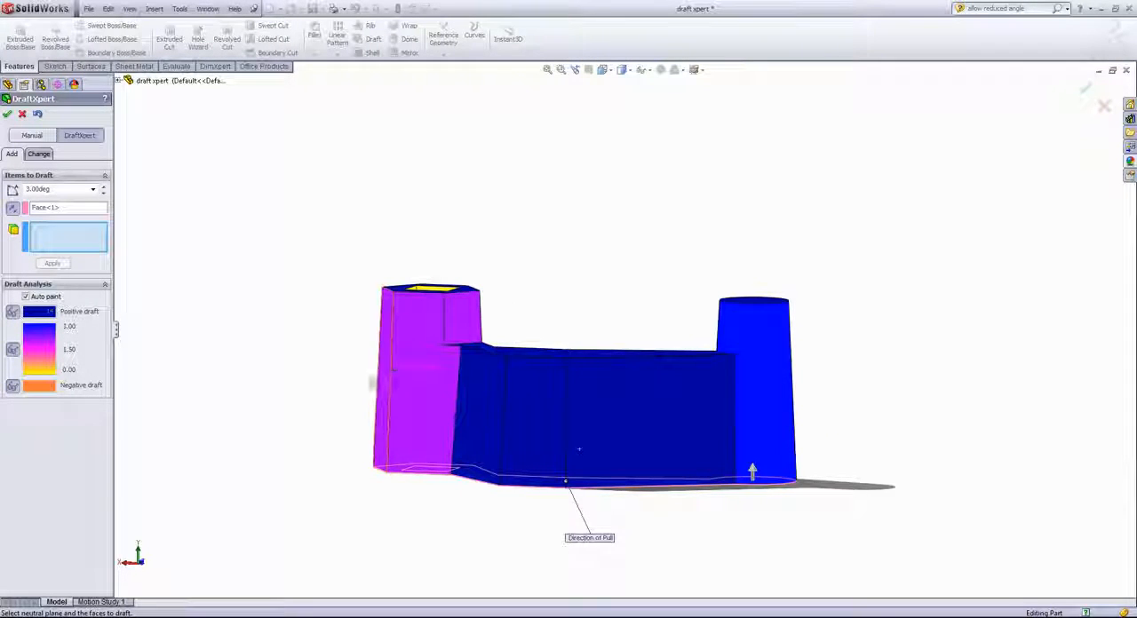
{"action": "left_click_drag", "start_coordinate": [621, 382], "coordinate": [551, 390]}
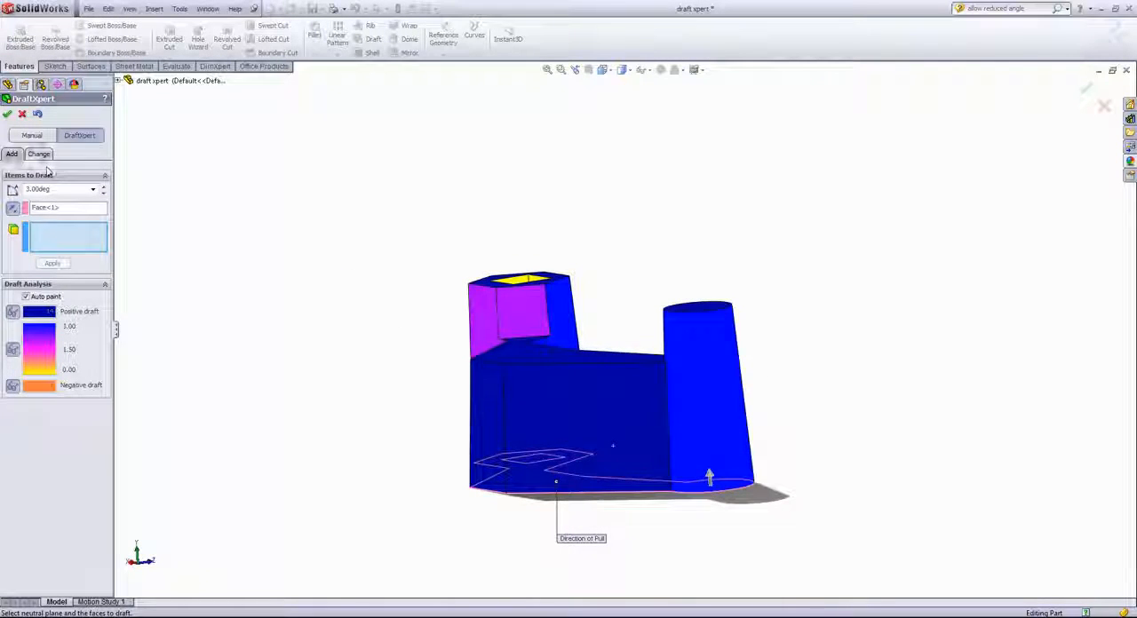
Change the hexagon faces' 2° draft to 3° and review the 3° faces
{"action": "left_click", "coordinate": [38, 153]}
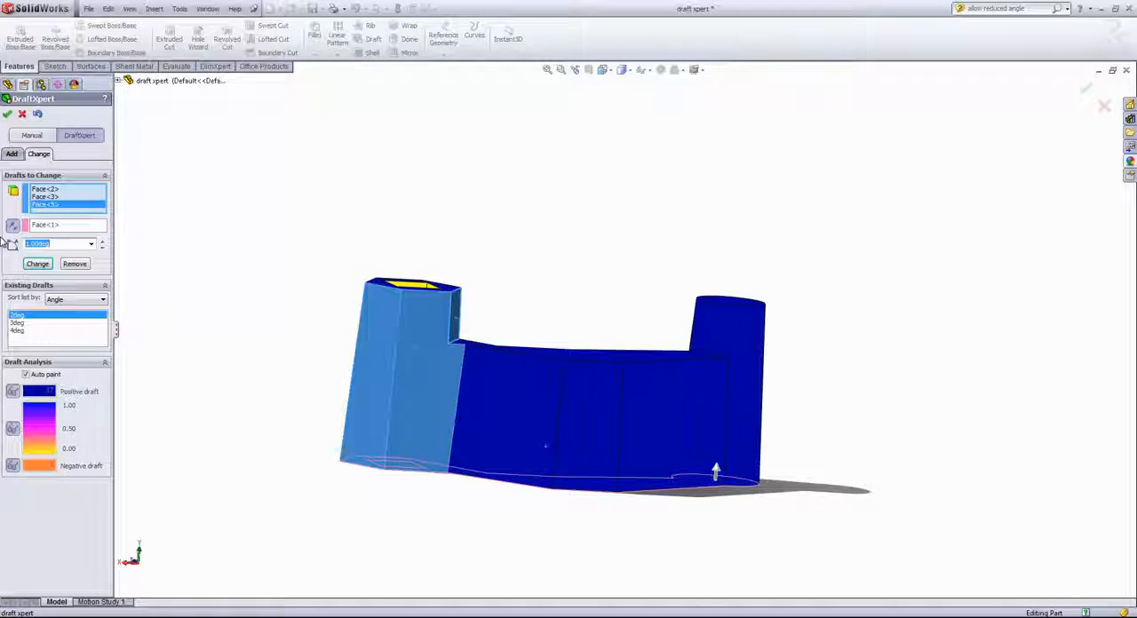
{"action": "left_click", "coordinate": [37, 264]}
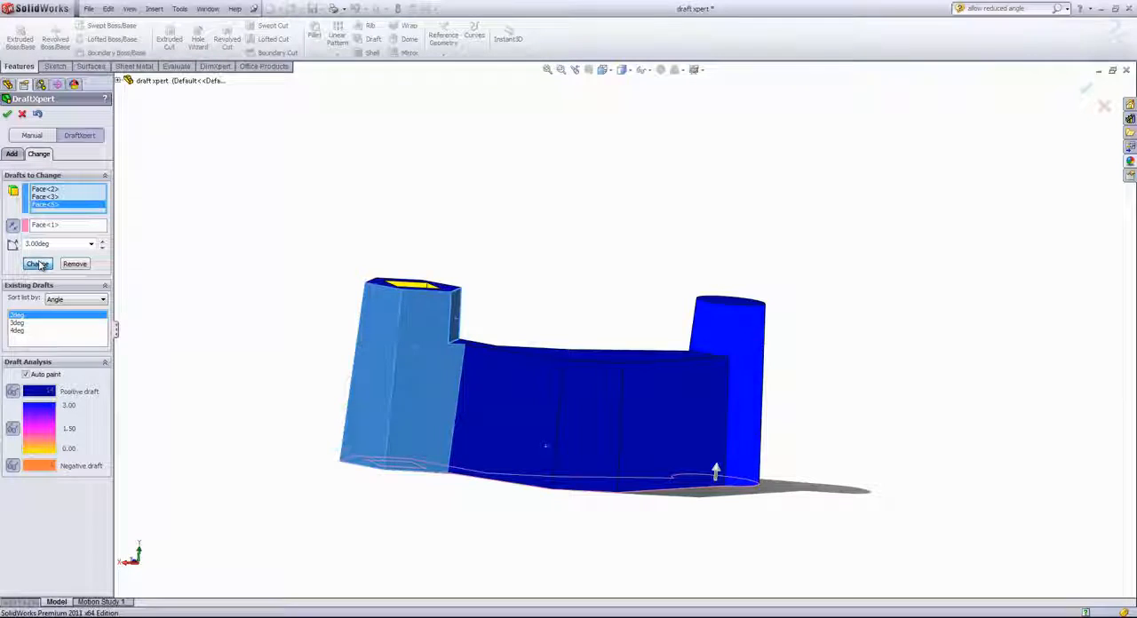
{"action": "left_click", "coordinate": [37, 263]}
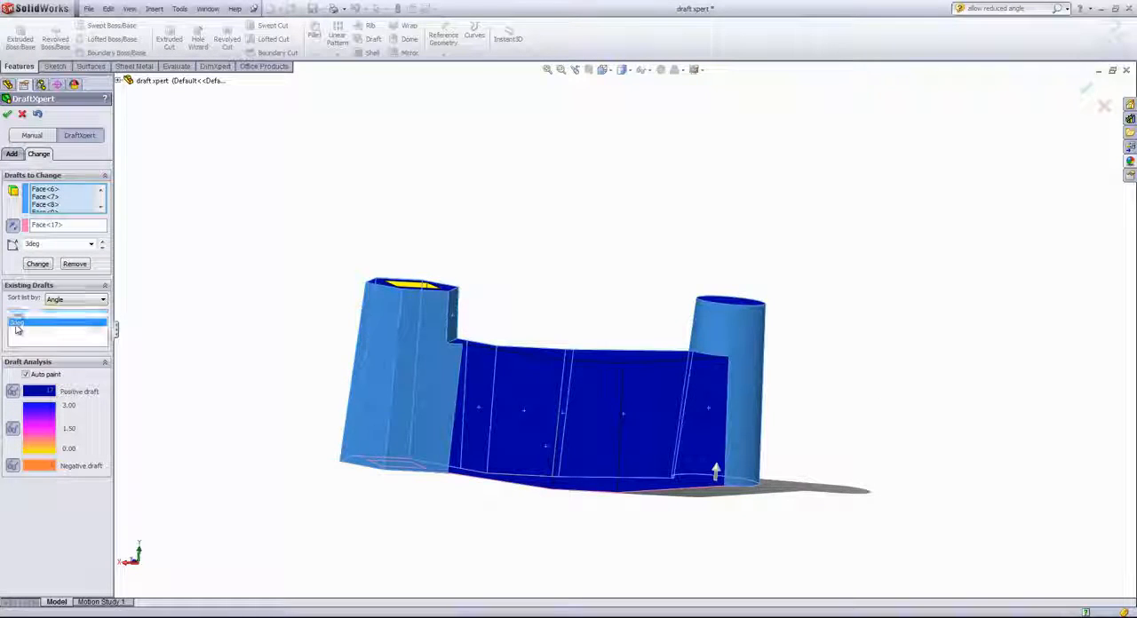
{"action": "left_click", "coordinate": [58, 323]}
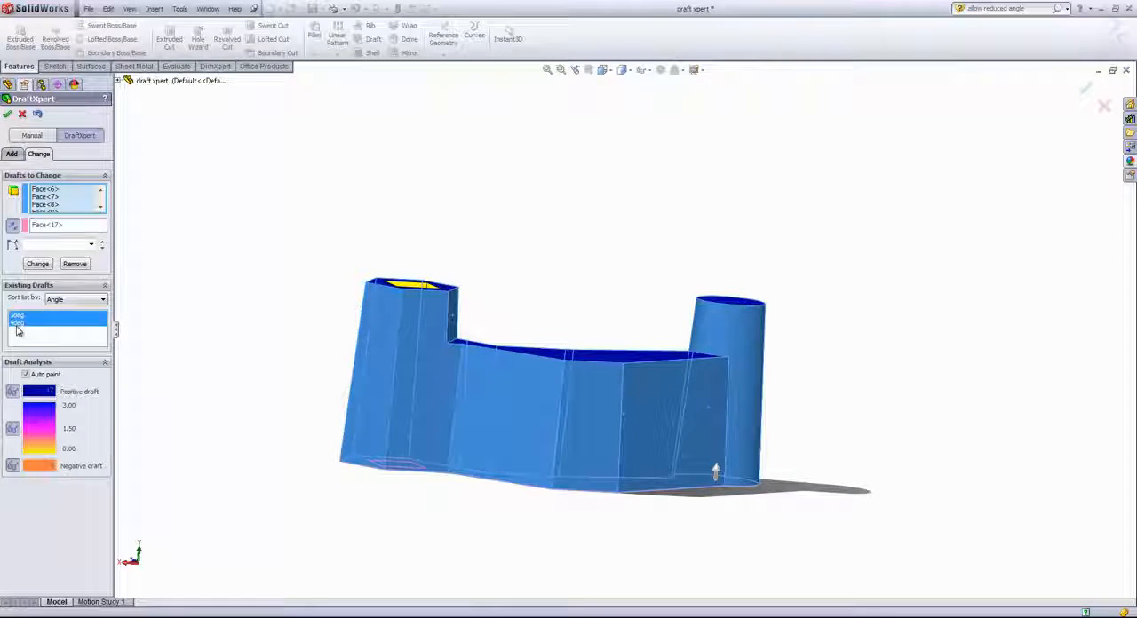